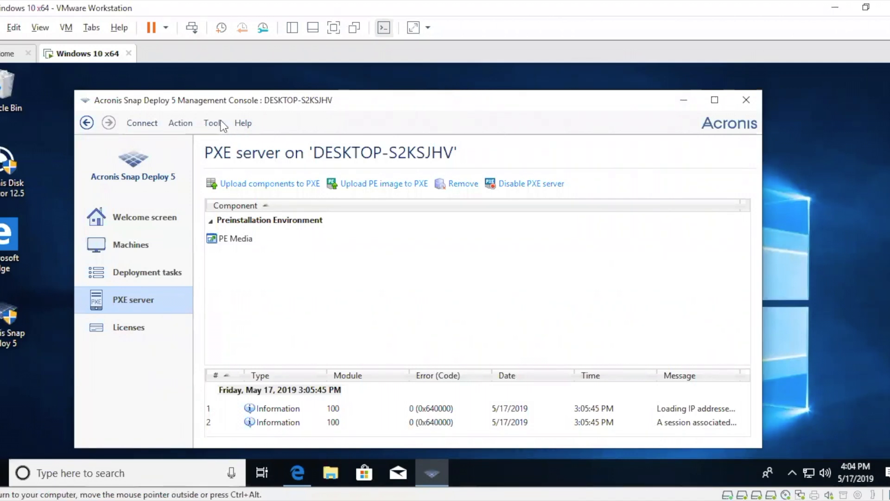
# Show the Tools list on the PXE server page of the management console
pyautogui.click(214, 123)
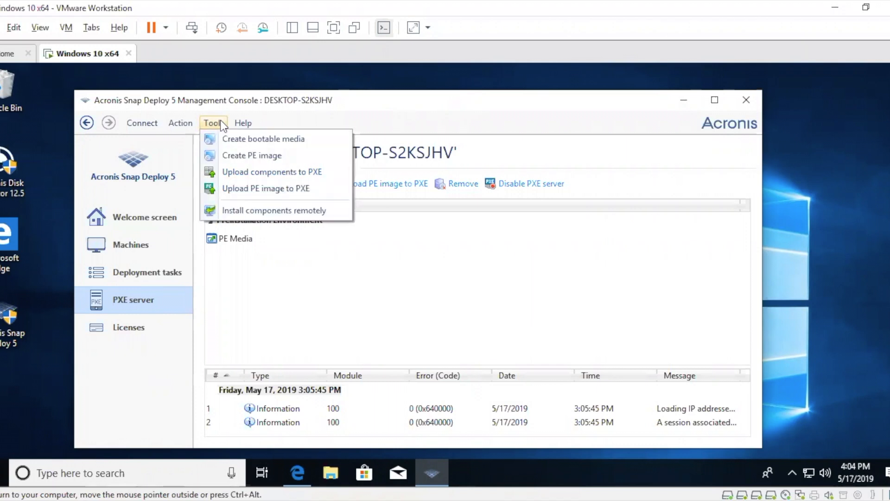
pyautogui.moveTo(251, 155)
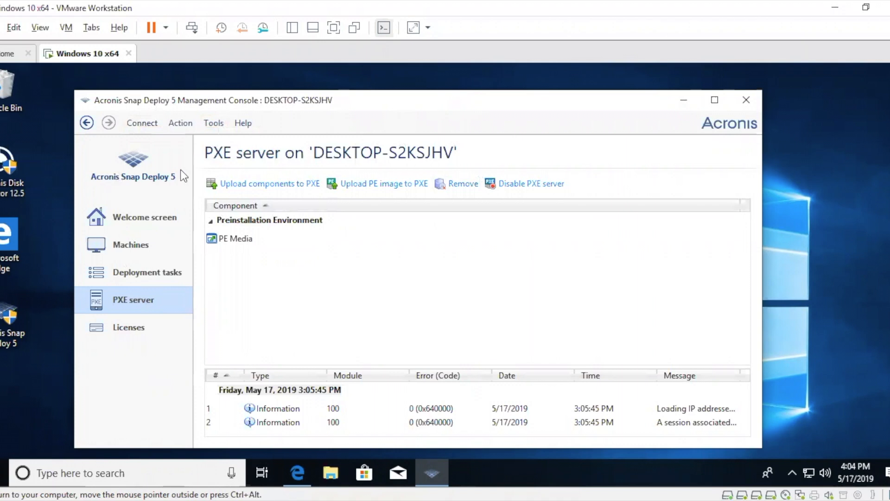
pyautogui.click(213, 123)
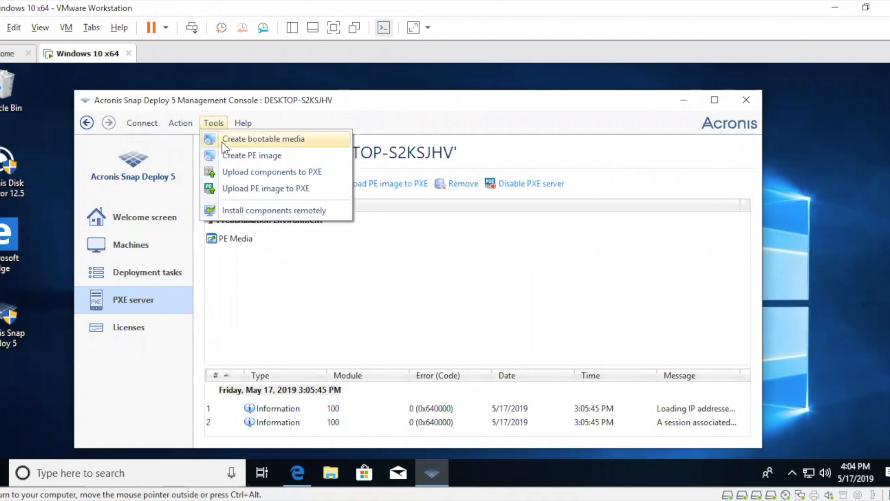
# Start Create bootable media, keeping 'Create WinPE automatically' with 64-bit media
pyautogui.click(263, 138)
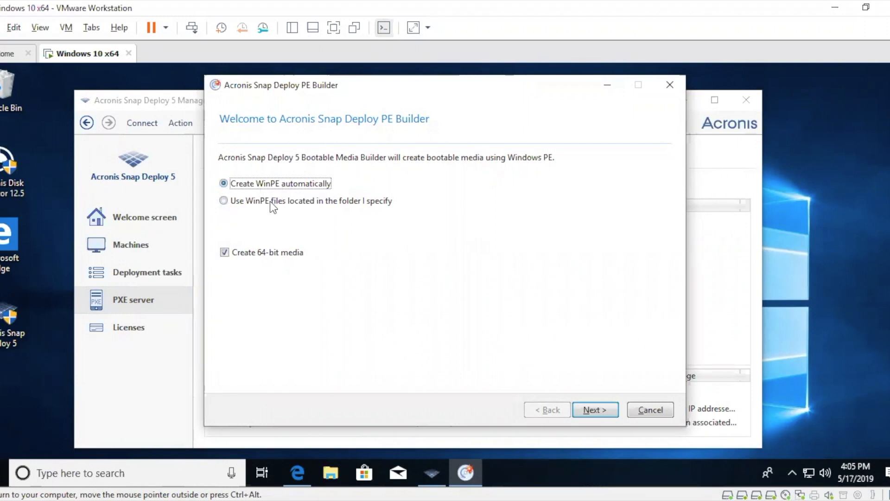
pyautogui.click(223, 200)
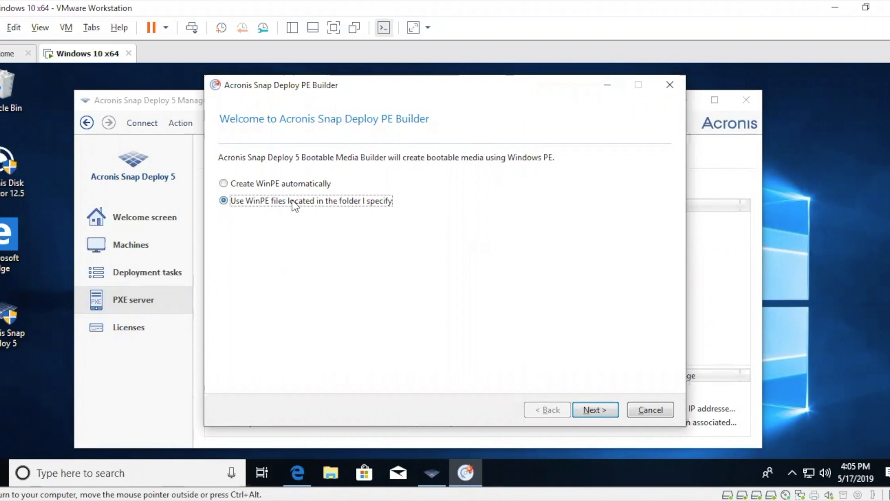
pyautogui.click(223, 182)
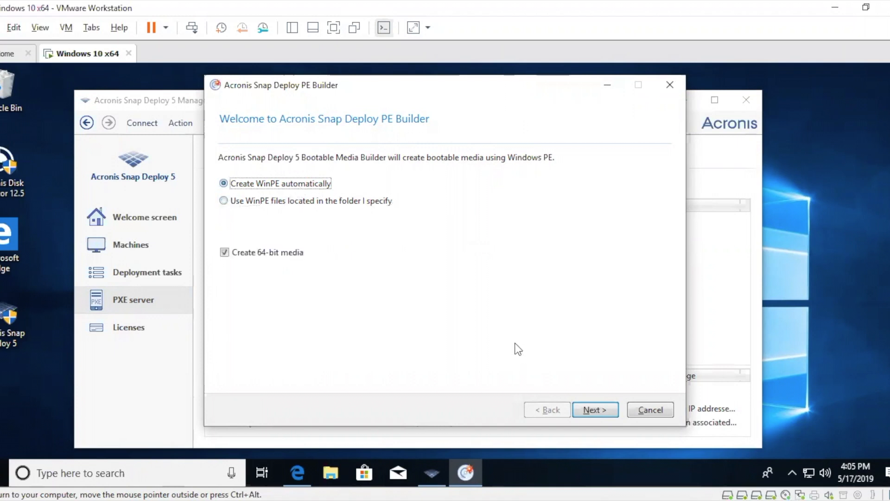
# Advance to agent options and review Autostart and Network settings unchanged
pyautogui.click(595, 409)
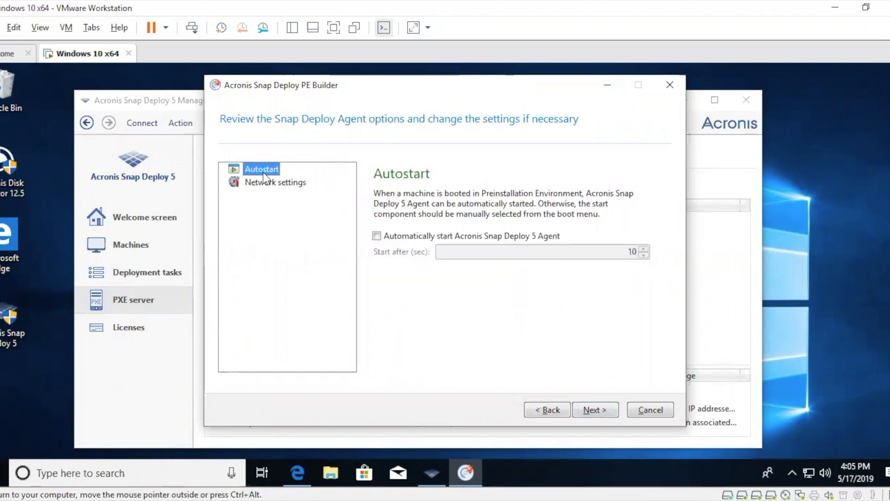
pyautogui.moveTo(266, 189)
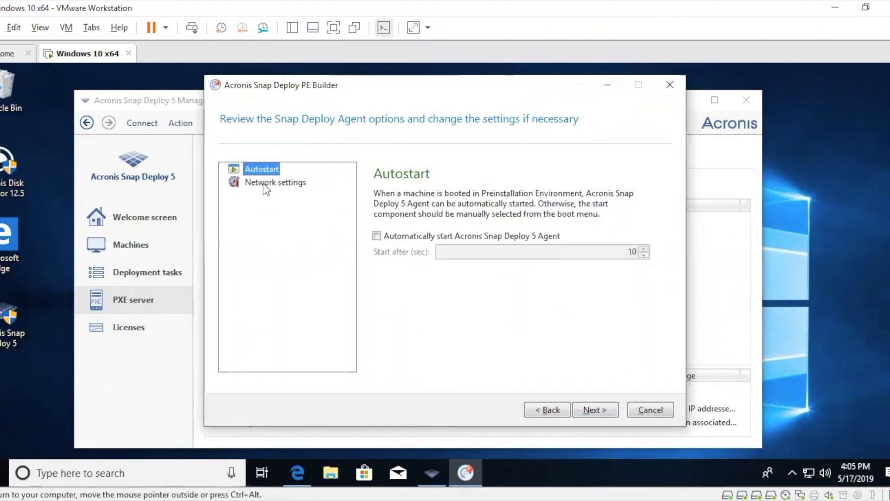
pyautogui.click(275, 182)
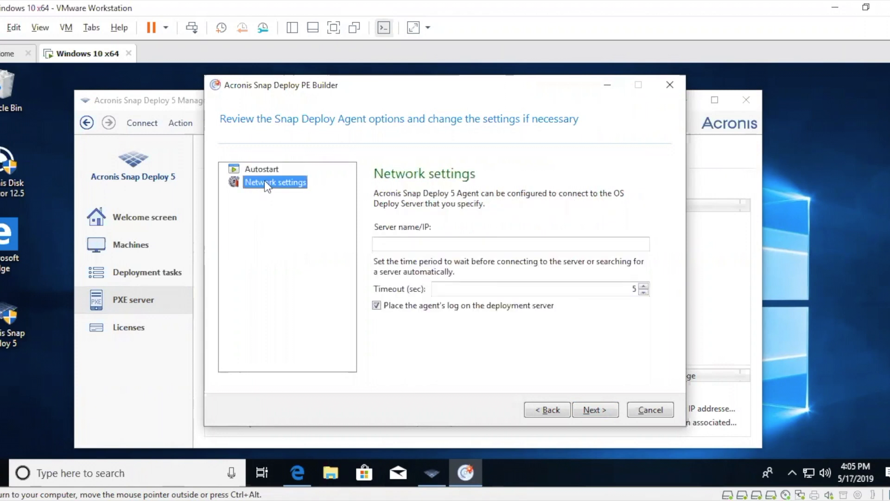
pyautogui.moveTo(429, 219)
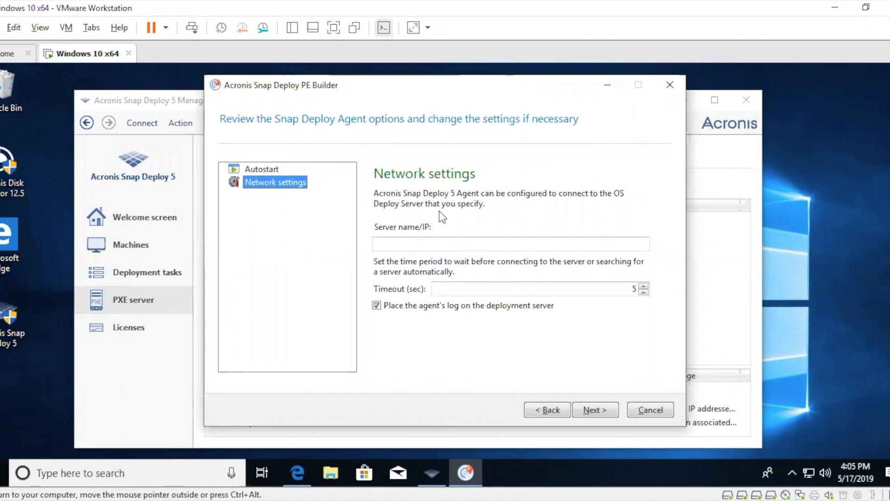
pyautogui.moveTo(588, 384)
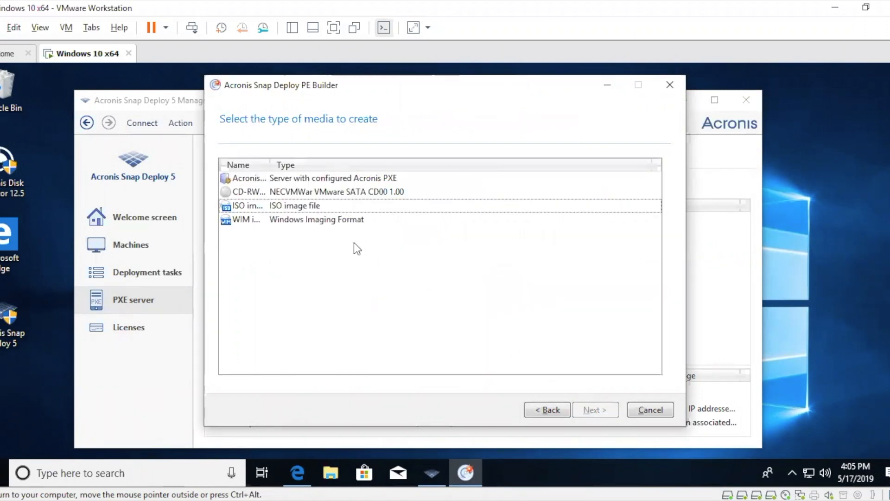
# Choose 'Acronis PXE Server' as the media type and continue
pyautogui.click(265, 178)
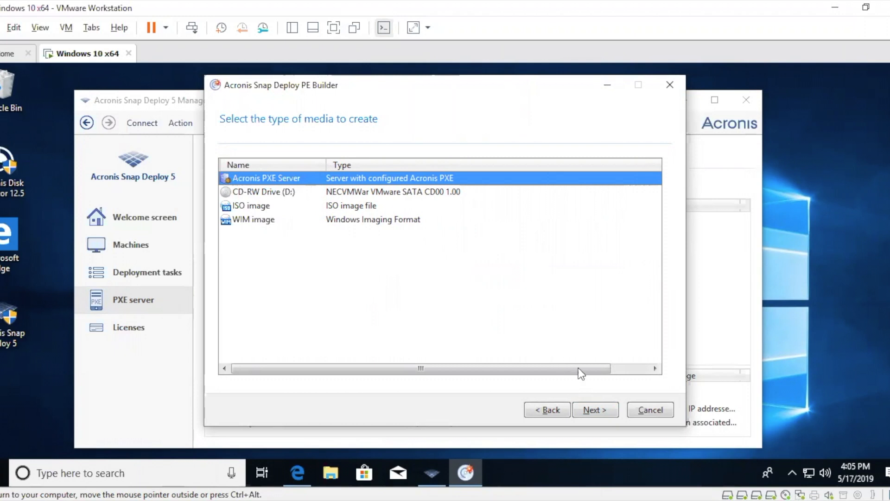
pyautogui.click(595, 409)
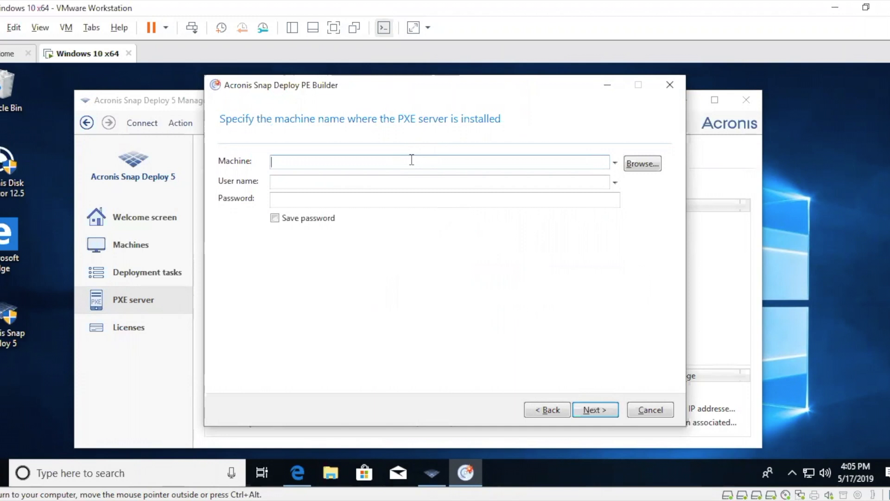
pyautogui.moveTo(429, 71)
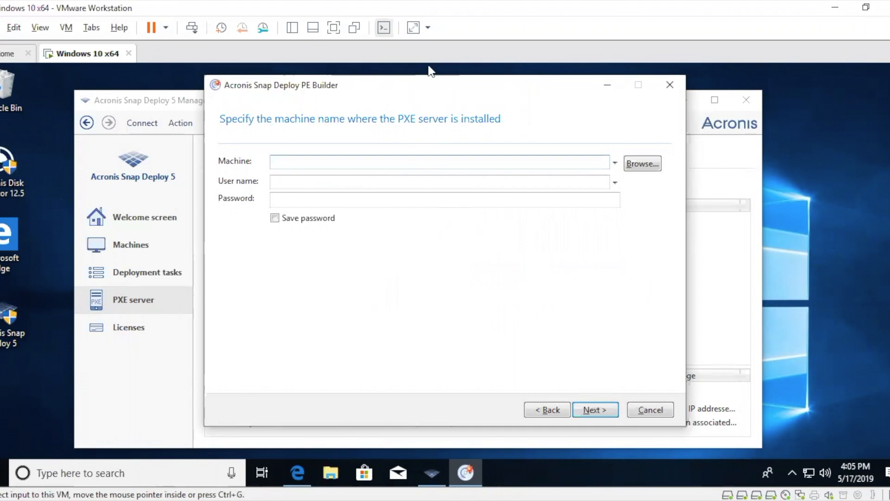
# Connect to the PXE server at 192.168.50.4 as user 'windows' and continue
pyautogui.write('192.168.50.4')
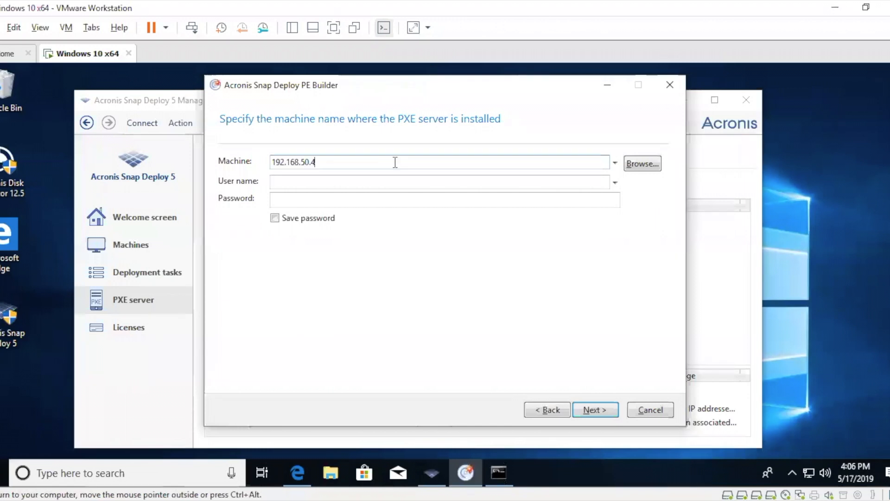
pyautogui.click(440, 181)
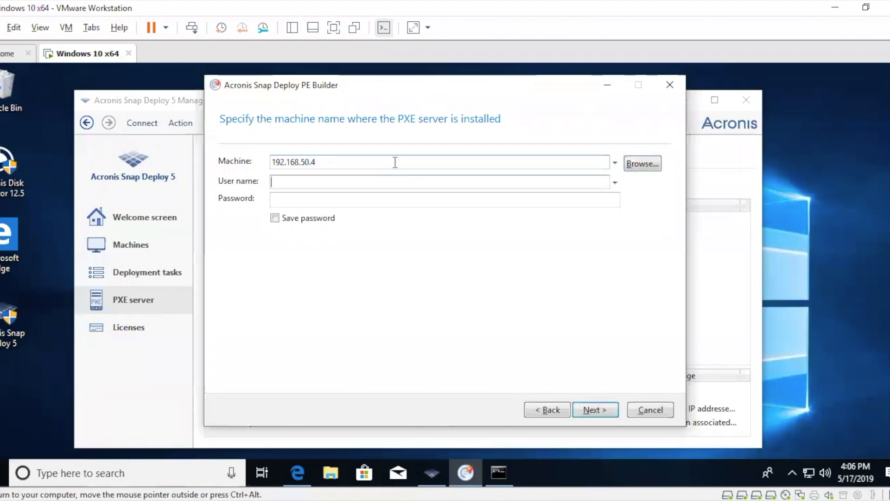
pyautogui.write('windows 10 test lab')
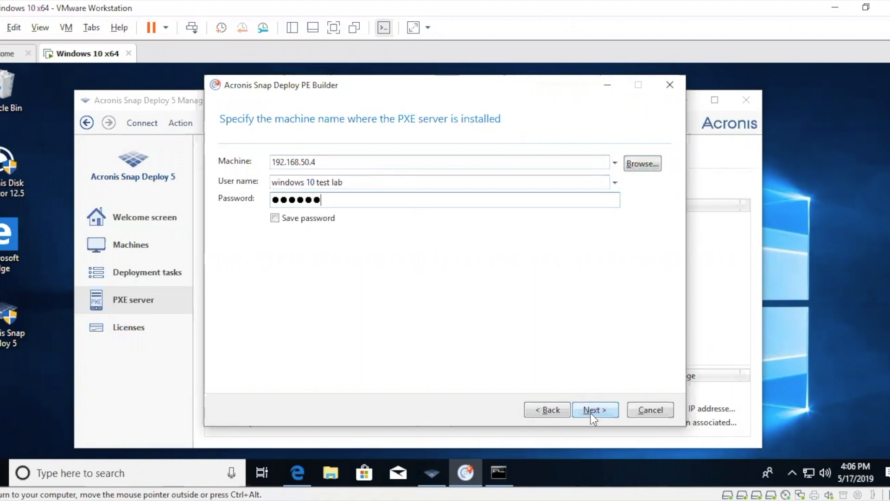
pyautogui.click(594, 409)
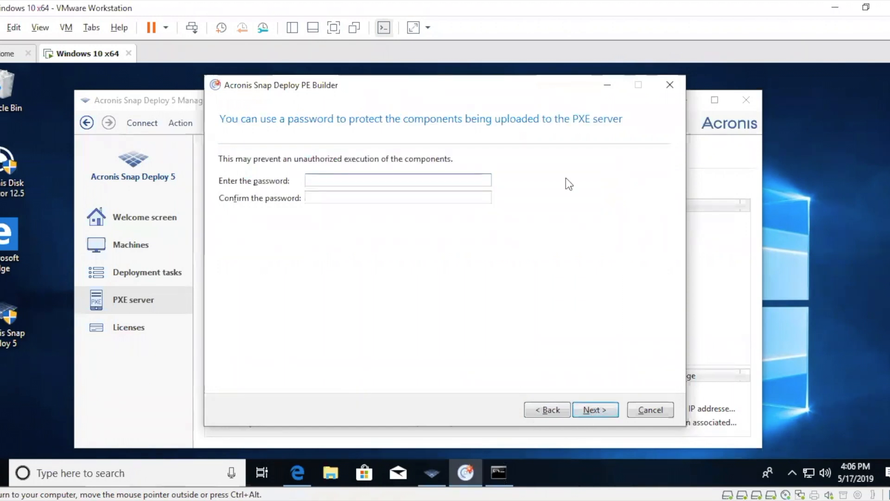
pyautogui.moveTo(459, 124)
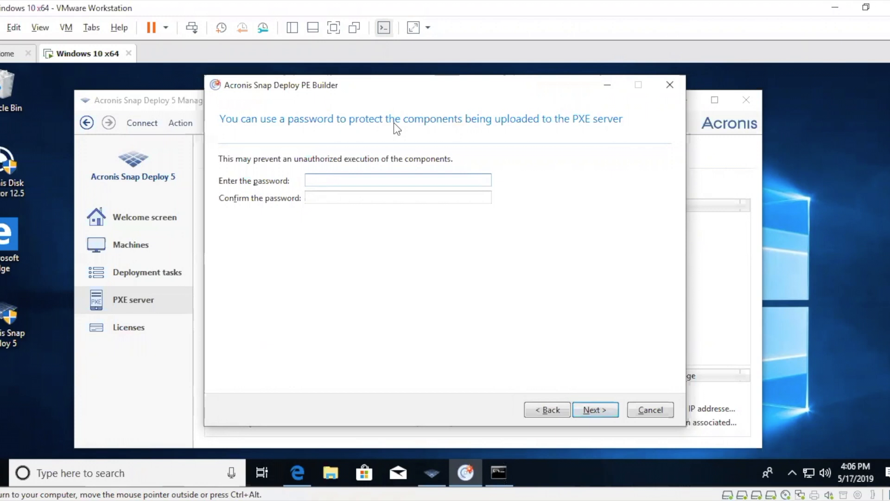
pyautogui.moveTo(533, 255)
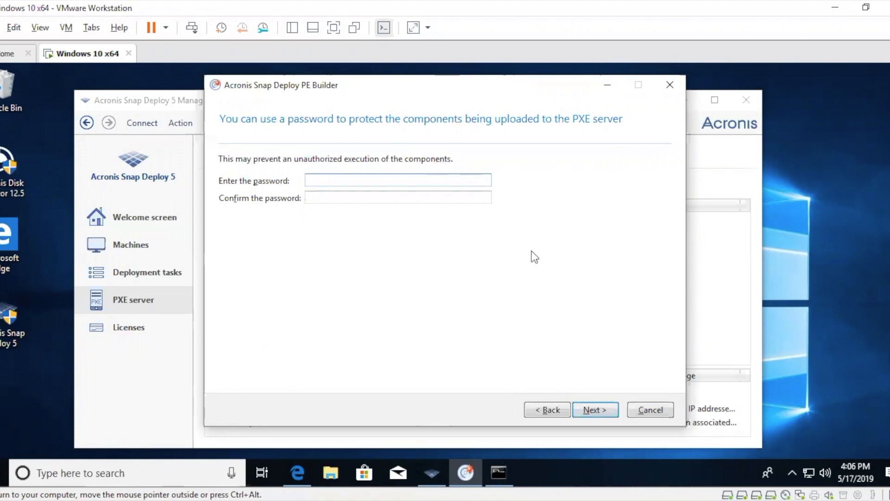
# Continue with both component password fields left empty
pyautogui.click(595, 409)
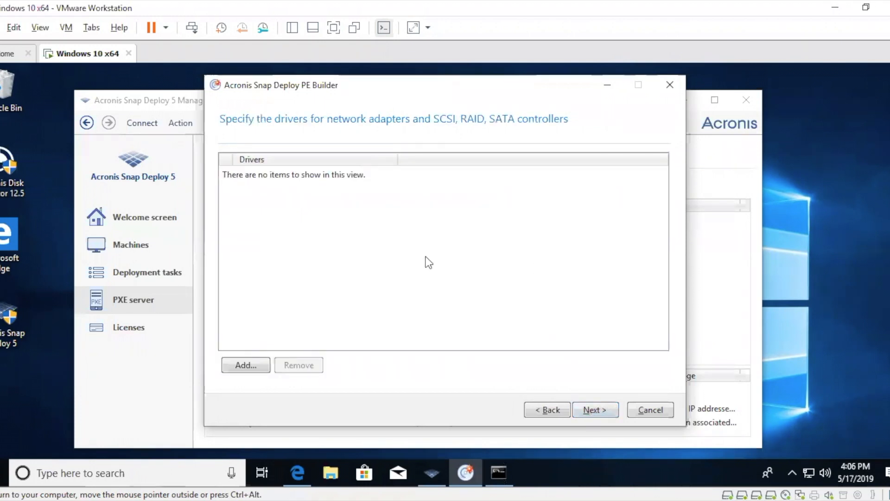
pyautogui.moveTo(350, 107)
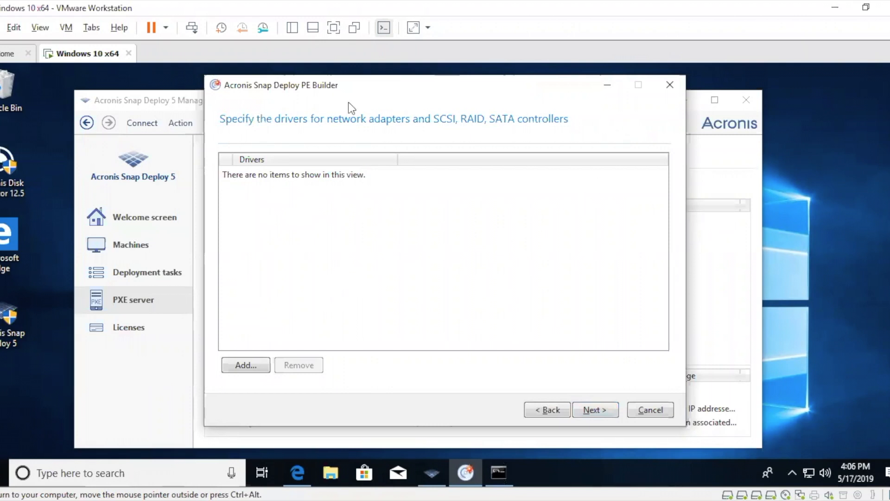
pyautogui.moveTo(426, 147)
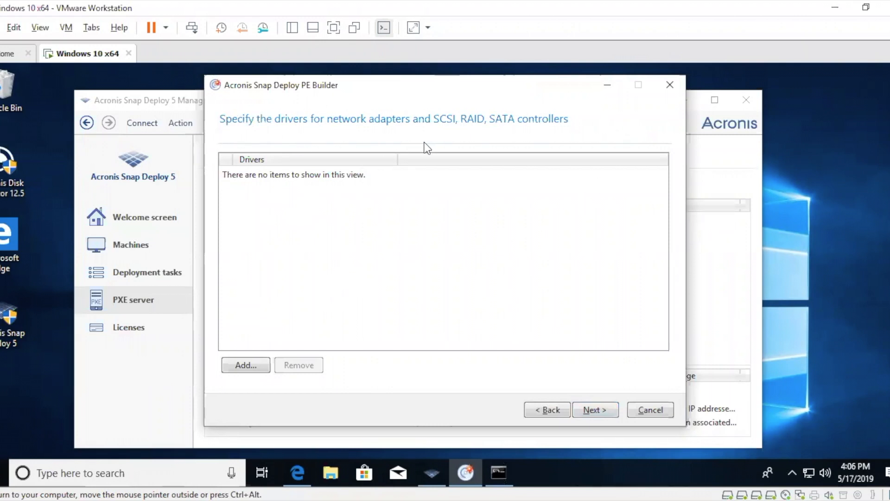
pyautogui.moveTo(237, 107)
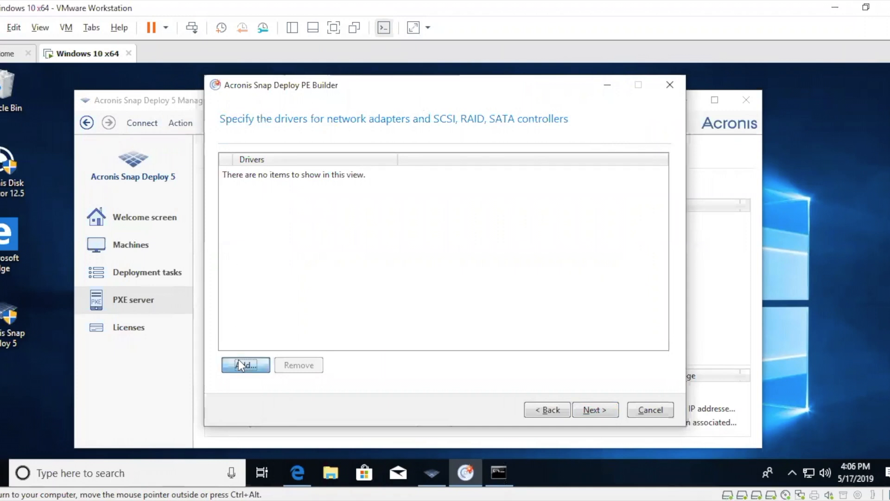
pyautogui.click(245, 365)
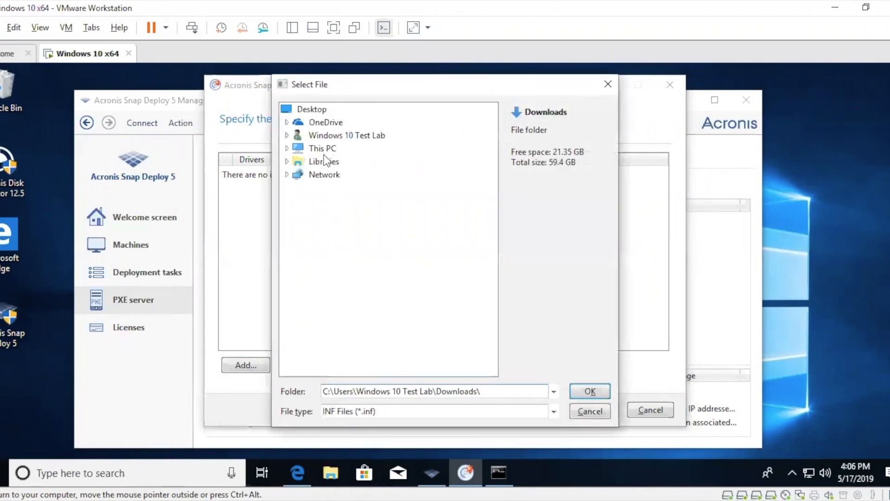
pyautogui.click(287, 148)
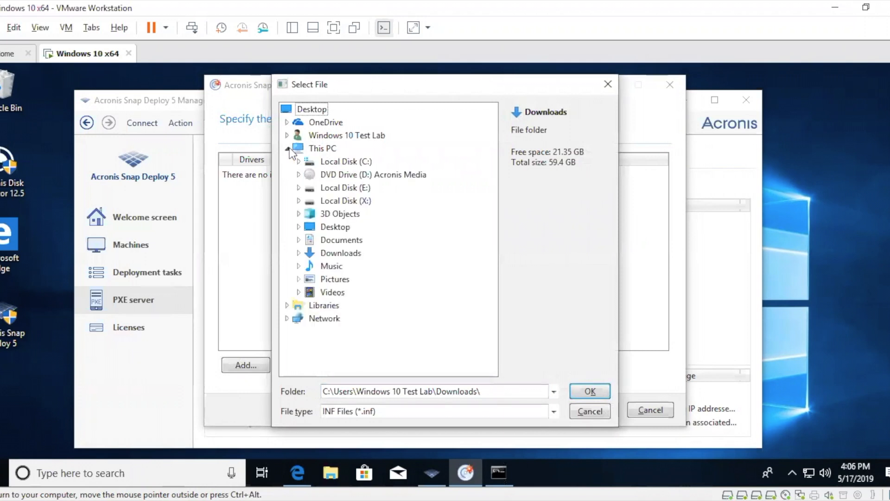
pyautogui.click(340, 252)
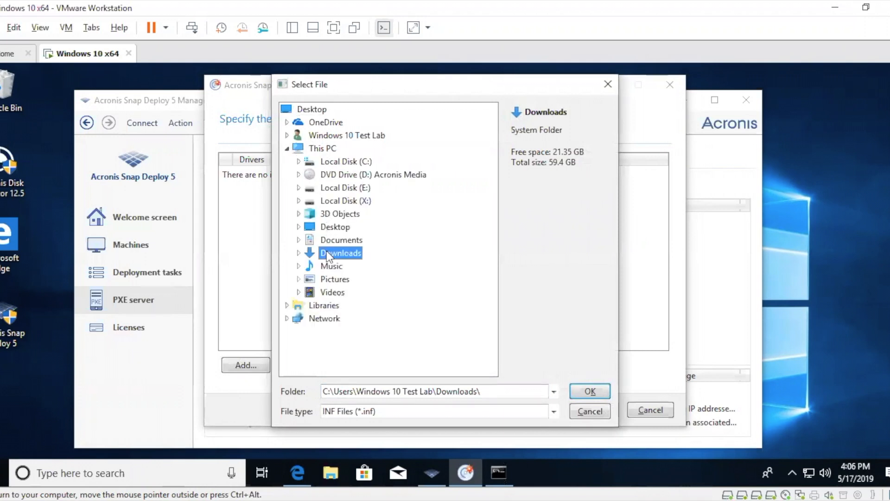
pyautogui.click(299, 252)
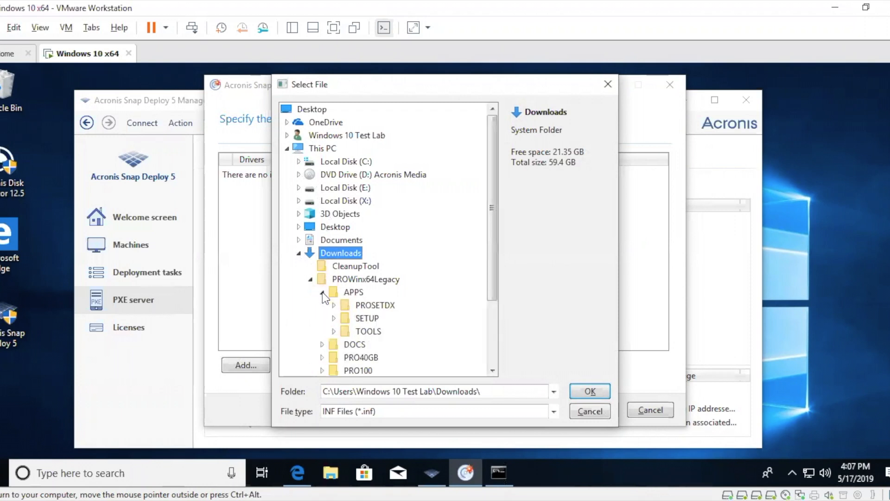
pyautogui.scroll(-3)
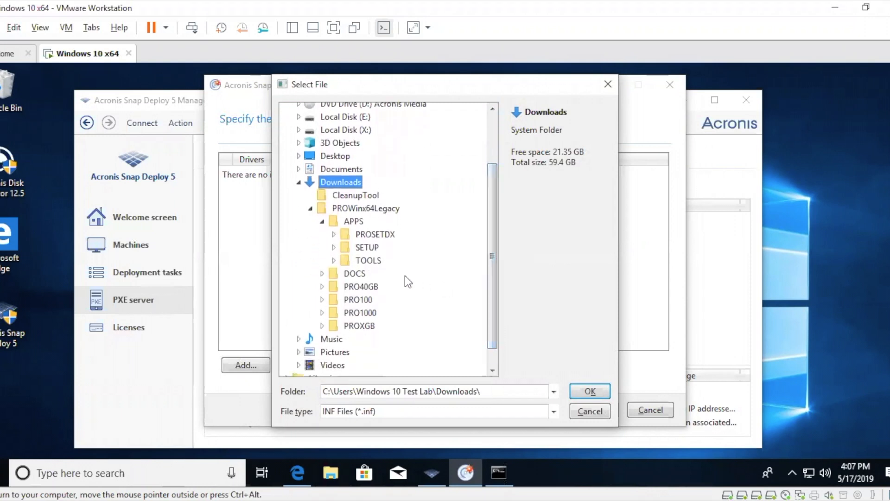
pyautogui.click(335, 233)
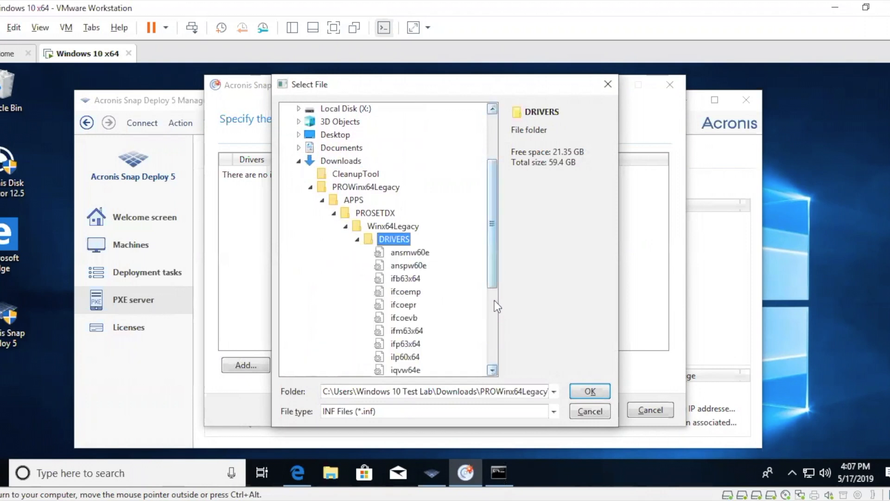
pyautogui.scroll(-3)
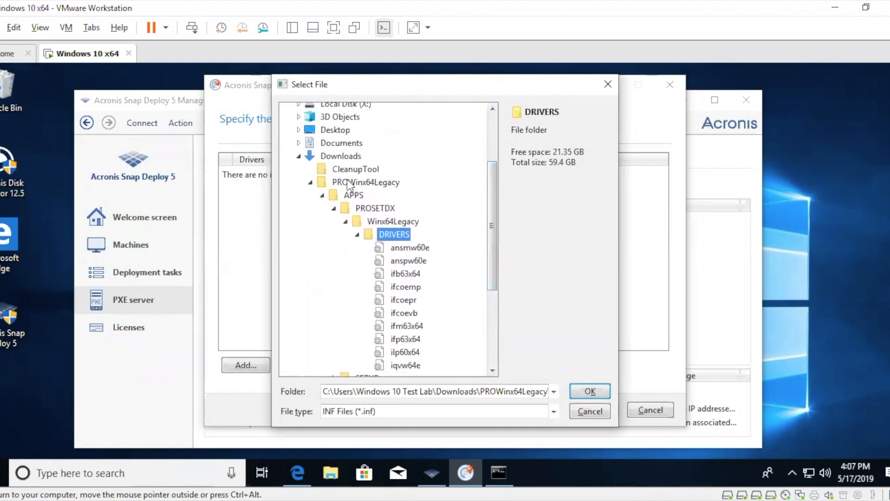
pyautogui.click(365, 182)
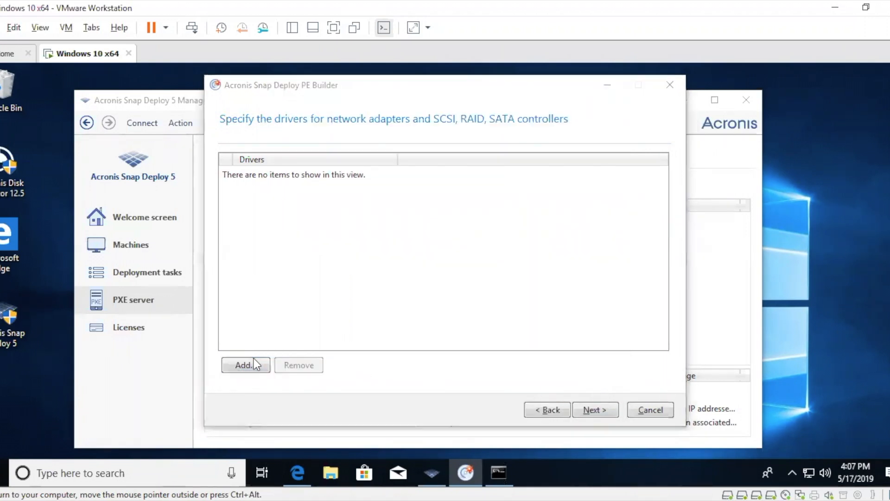
# Add the Intel network drivers from Downloads > PROWinx64Legacy > APPS > PROSETDX > Winx64Legacy
pyautogui.click(244, 365)
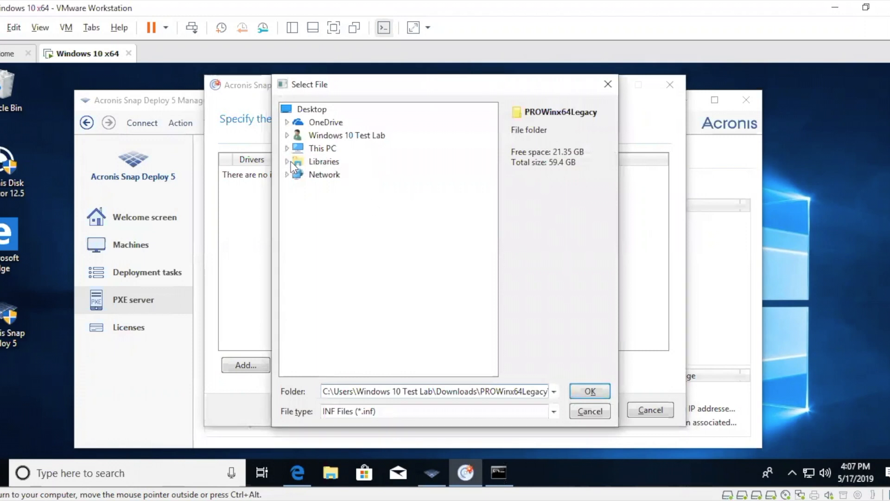
pyautogui.click(324, 162)
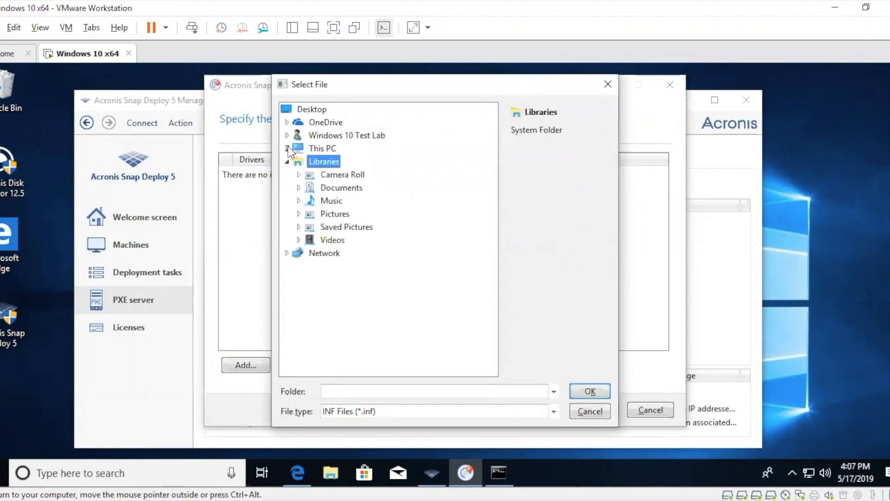
pyautogui.click(287, 148)
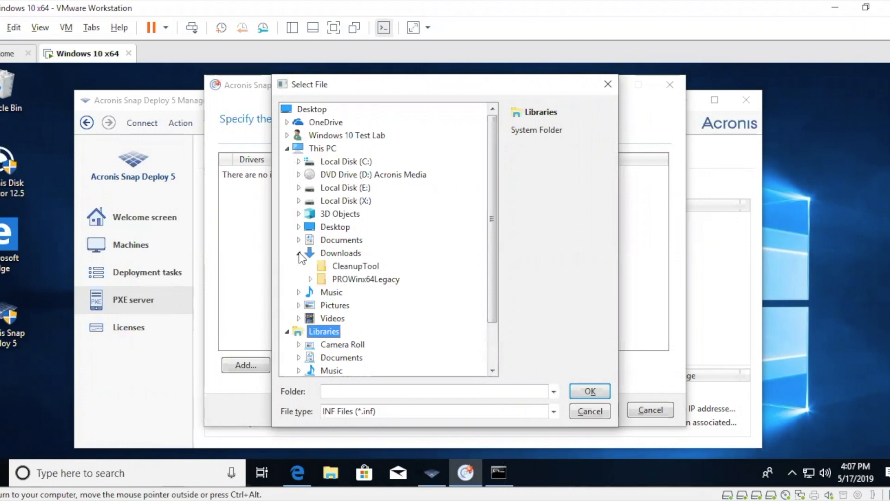
pyautogui.click(312, 279)
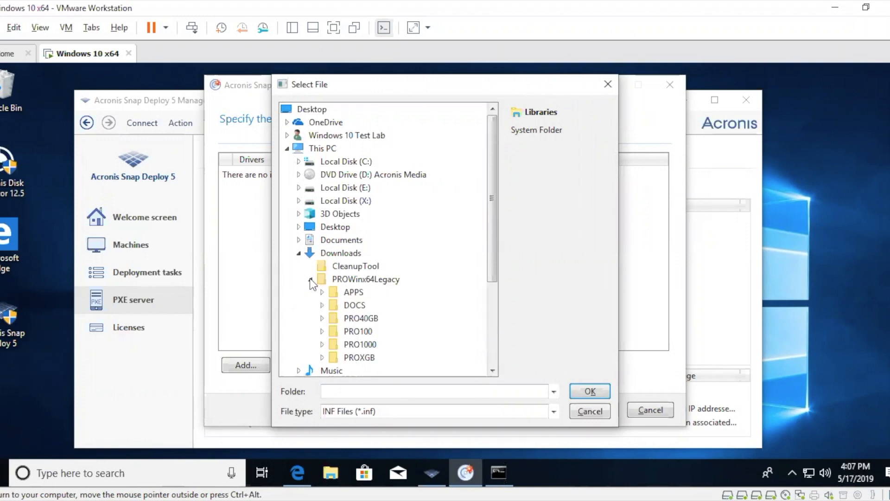
pyautogui.click(322, 292)
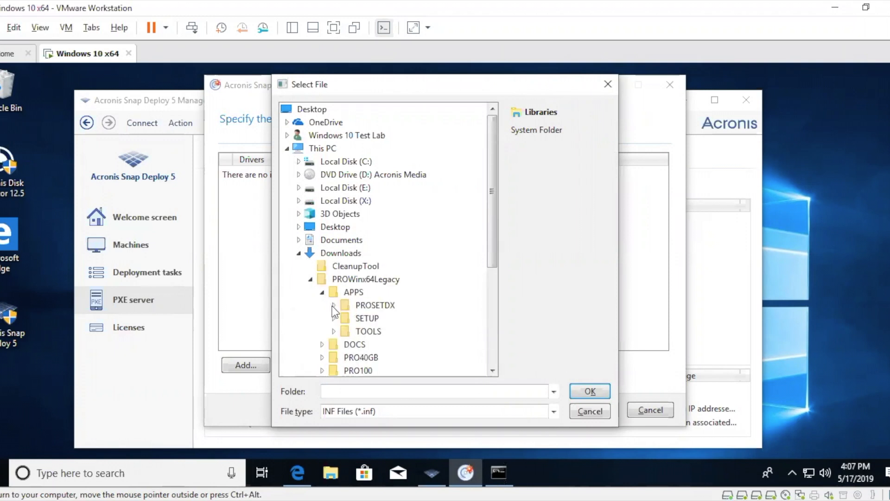
pyautogui.click(392, 318)
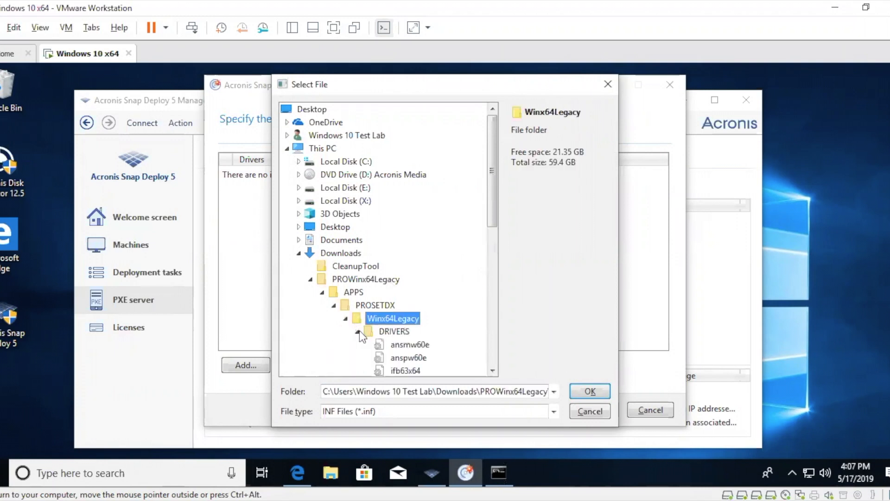
pyautogui.scroll(-3)
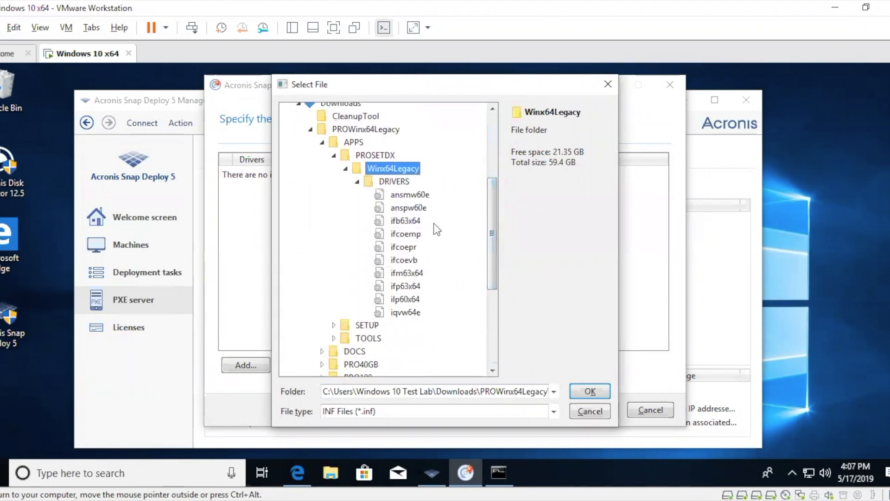
pyautogui.click(589, 390)
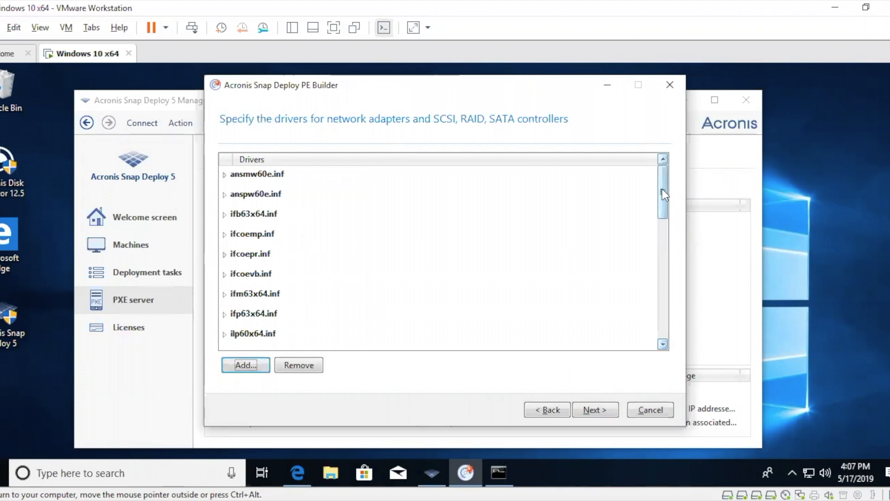
# Expand ansmw60e.inf to show its Intel adapters, then continue to the summary
pyautogui.click(225, 174)
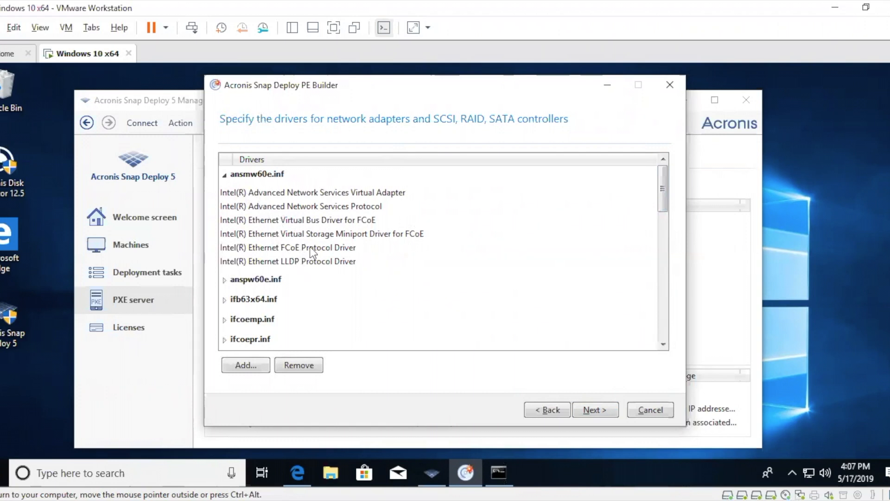
pyautogui.moveTo(495, 306)
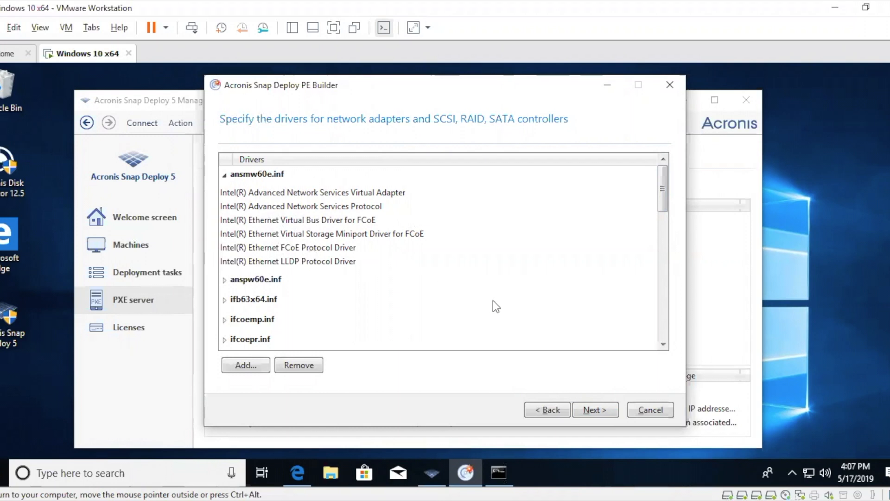
pyautogui.click(594, 409)
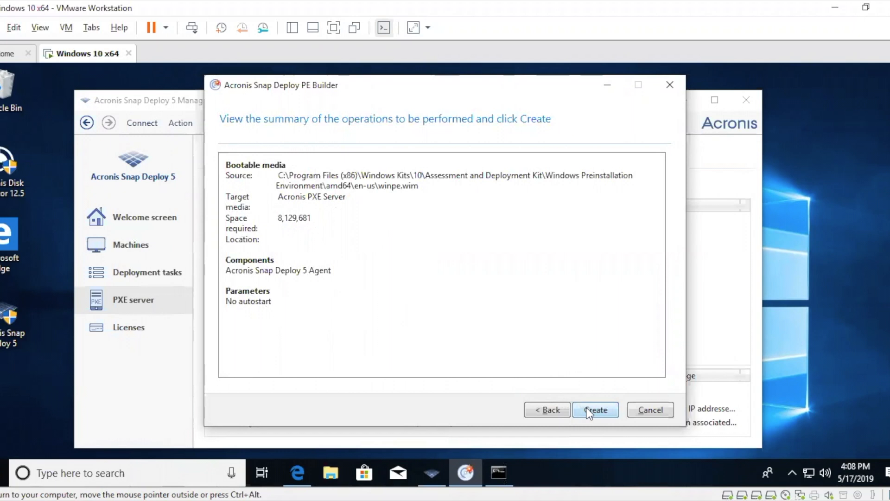
# Create the bootable media on the Acronis PXE Server from the summary page
pyautogui.click(595, 410)
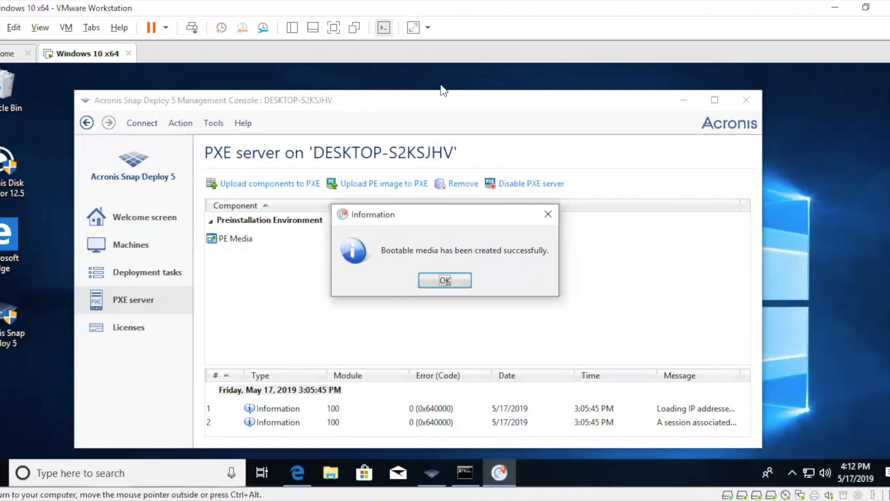
pyautogui.moveTo(436, 225)
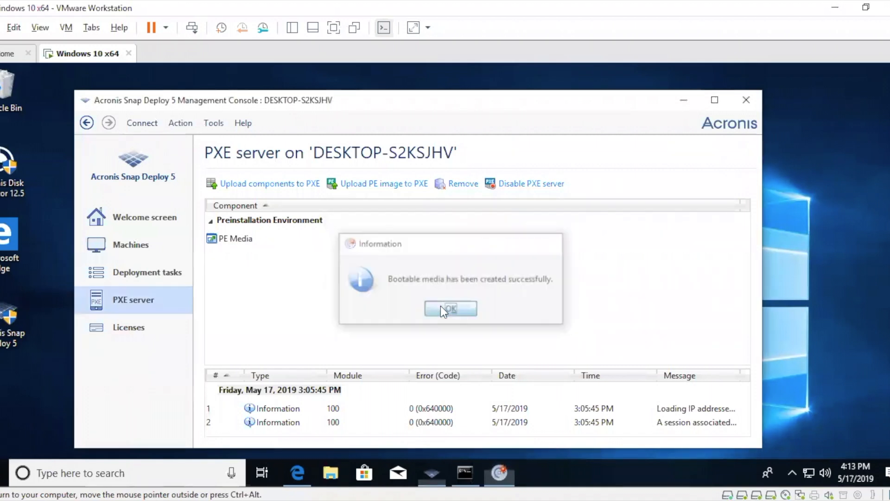
# Dismiss the success message, leaving PE Media listed under Preinstallation Environment
pyautogui.click(451, 307)
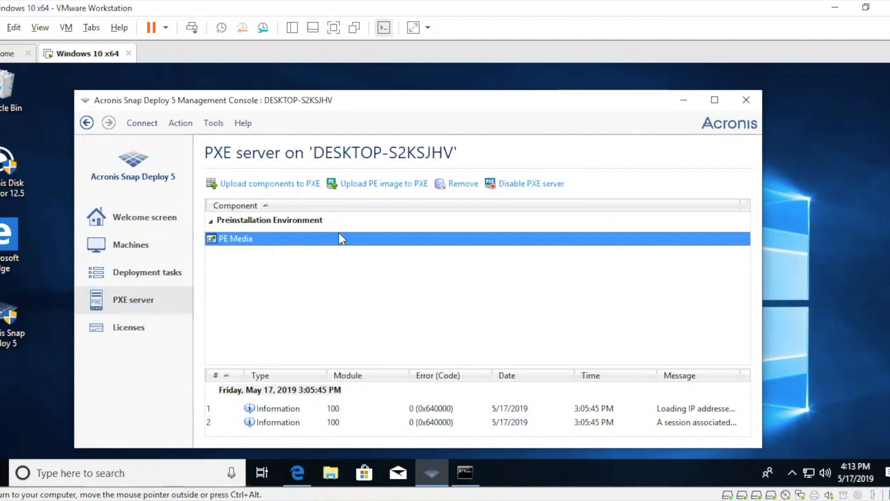
pyautogui.moveTo(403, 335)
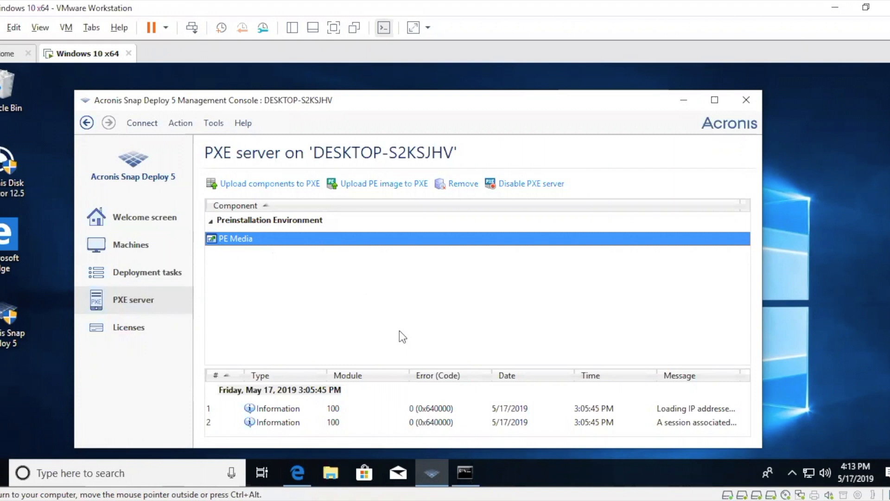
pyautogui.moveTo(276, 261)
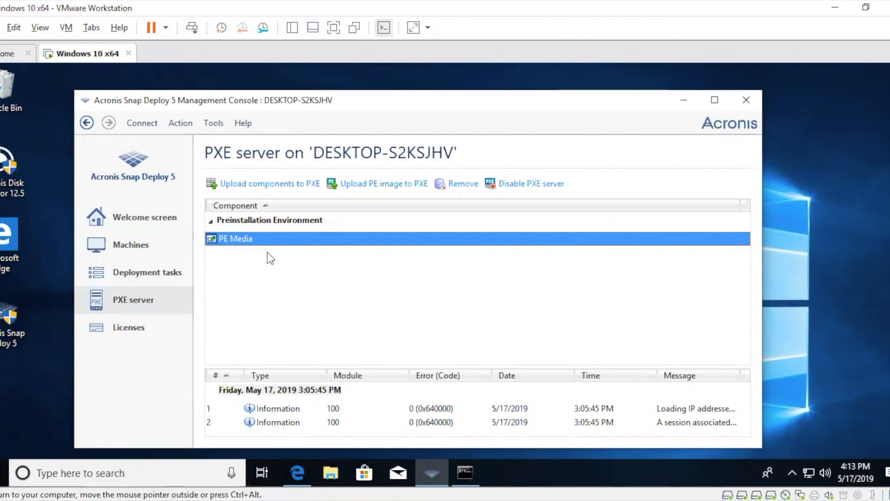
pyautogui.moveTo(280, 251)
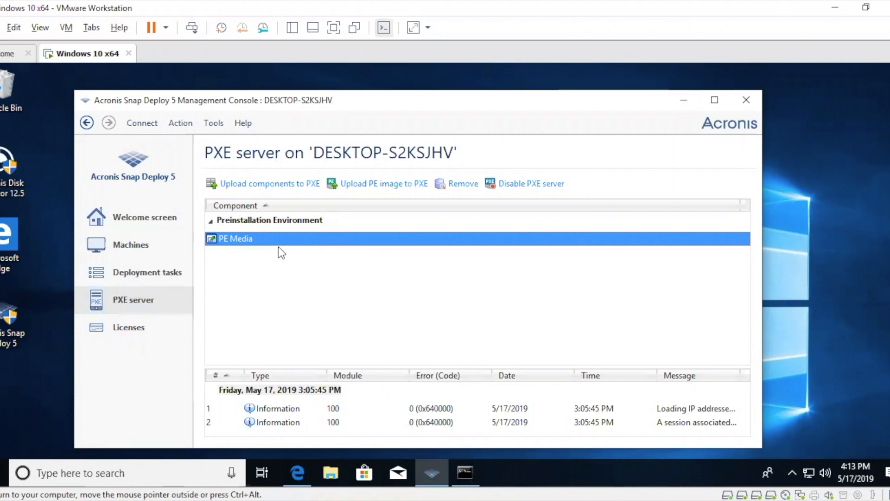
pyautogui.moveTo(281, 253)
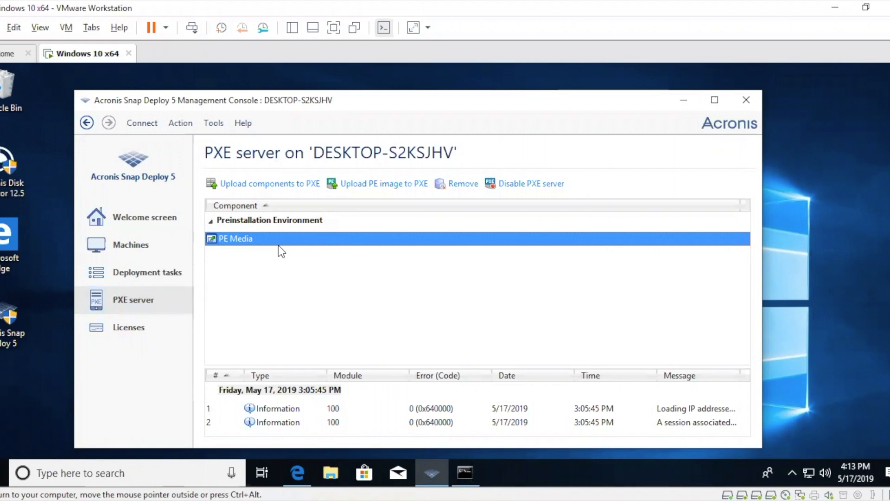
pyautogui.moveTo(259, 234)
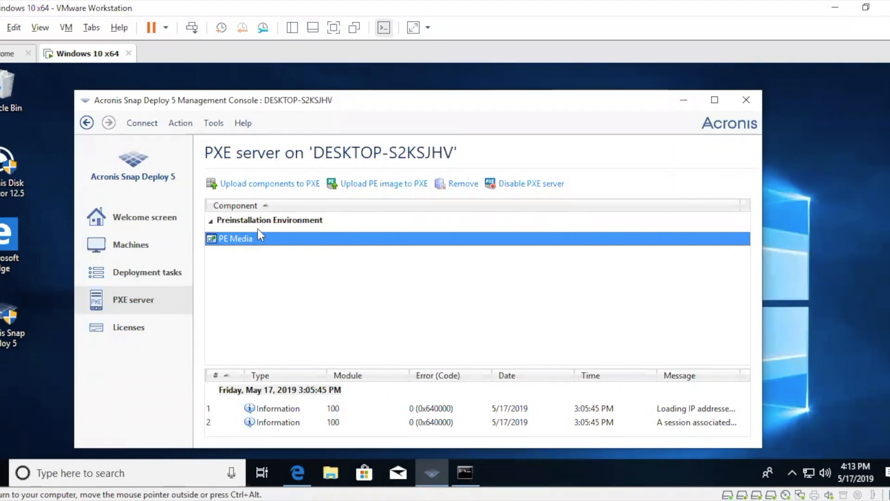